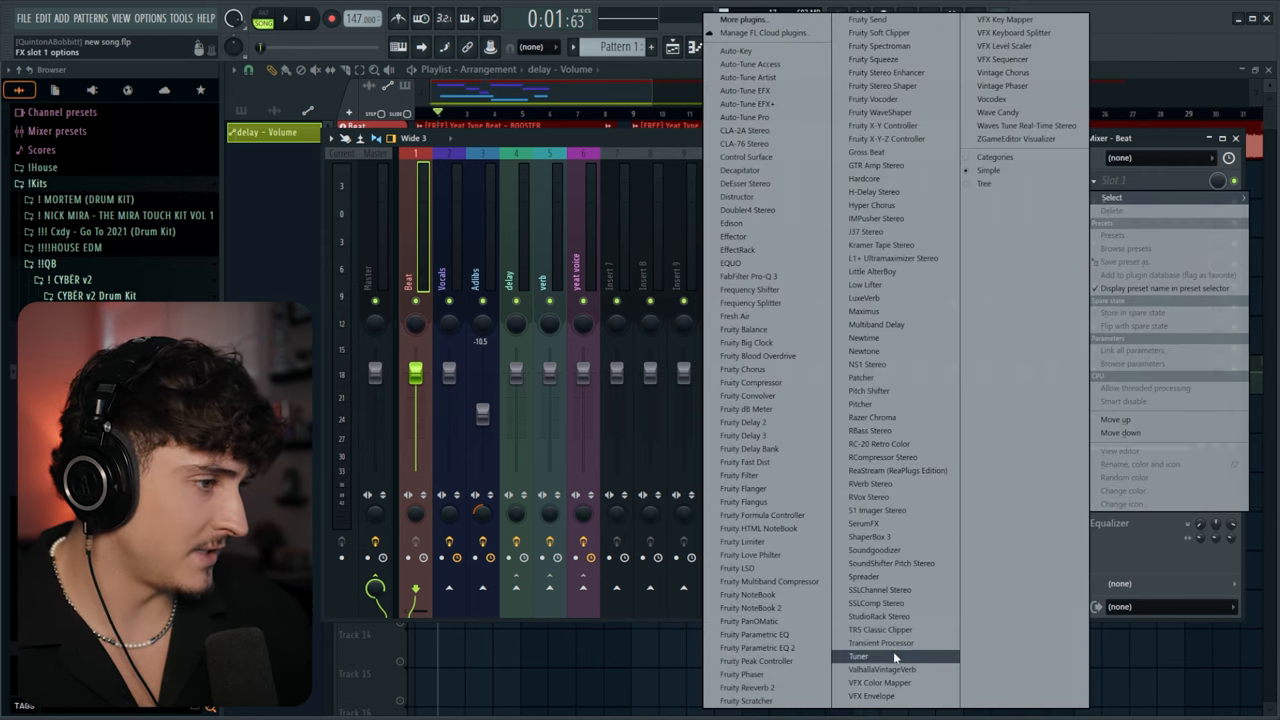
Step: Load Spreader into the Beat mixer track's first effect slot from the plugin list
{"action": "left_click", "coordinate": [864, 576]}
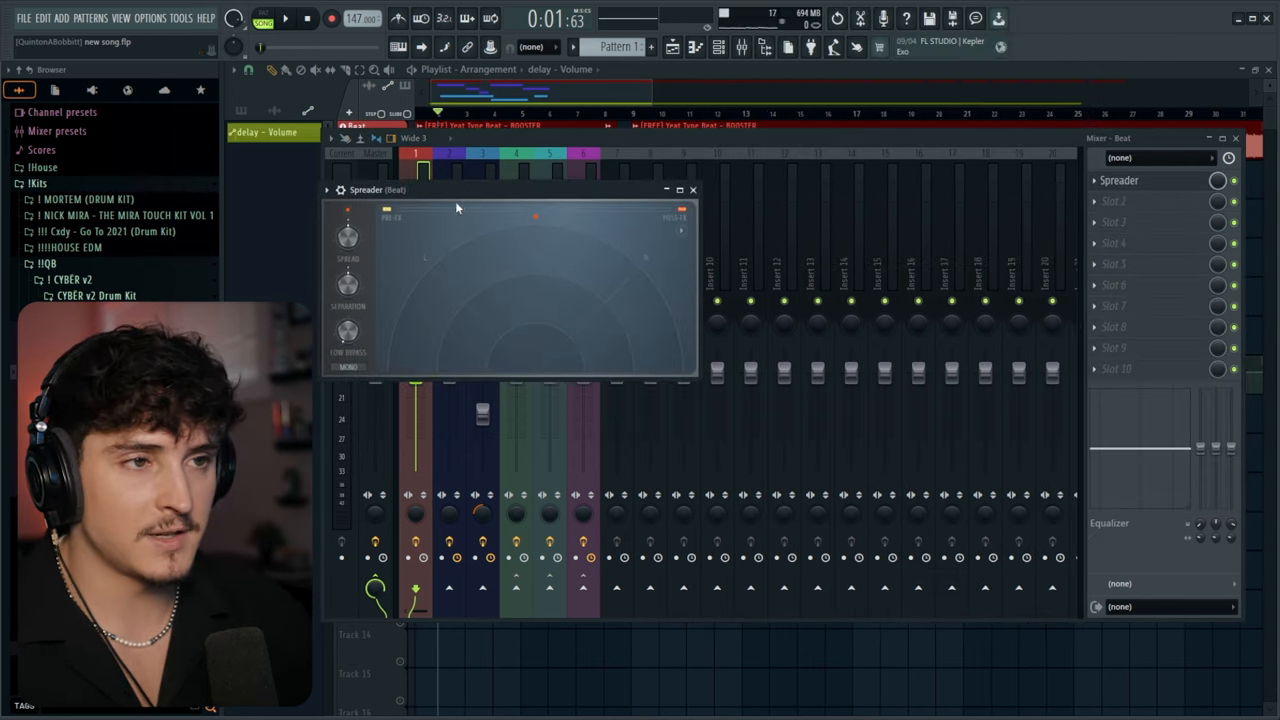